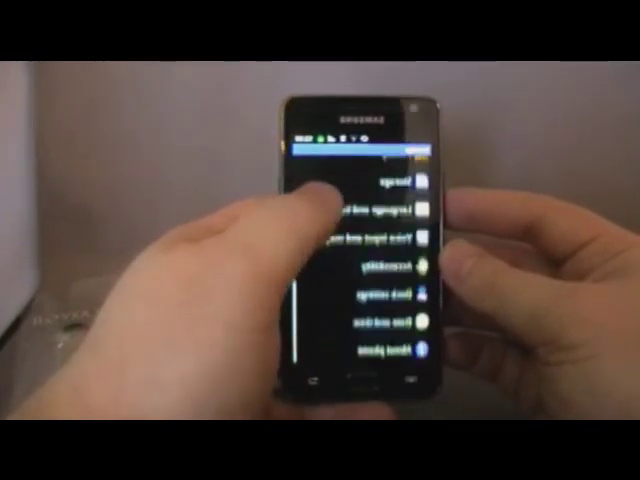
scroll("down", 3)
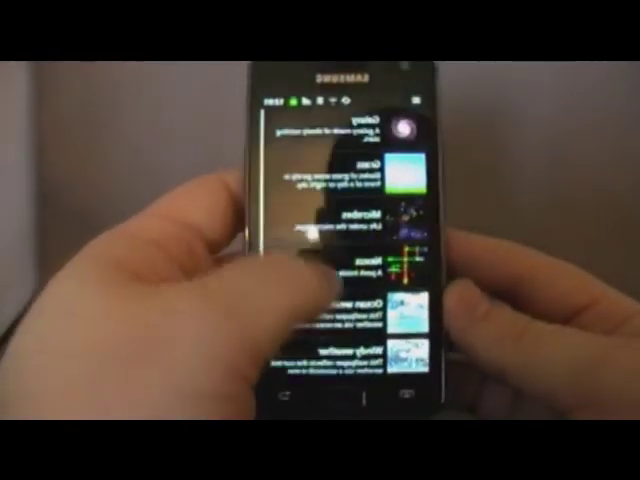
scroll("down", 3)
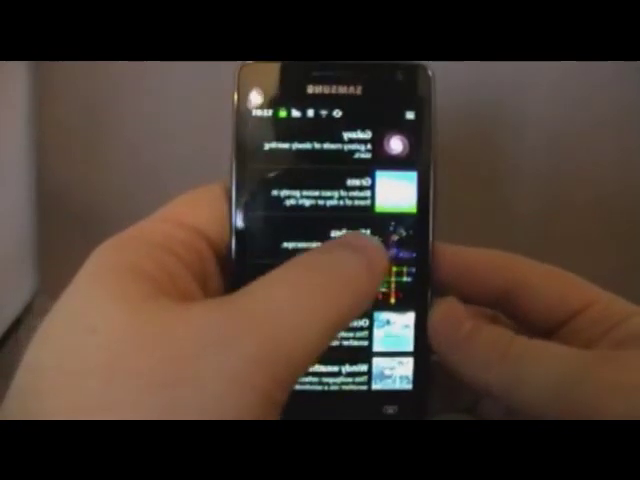